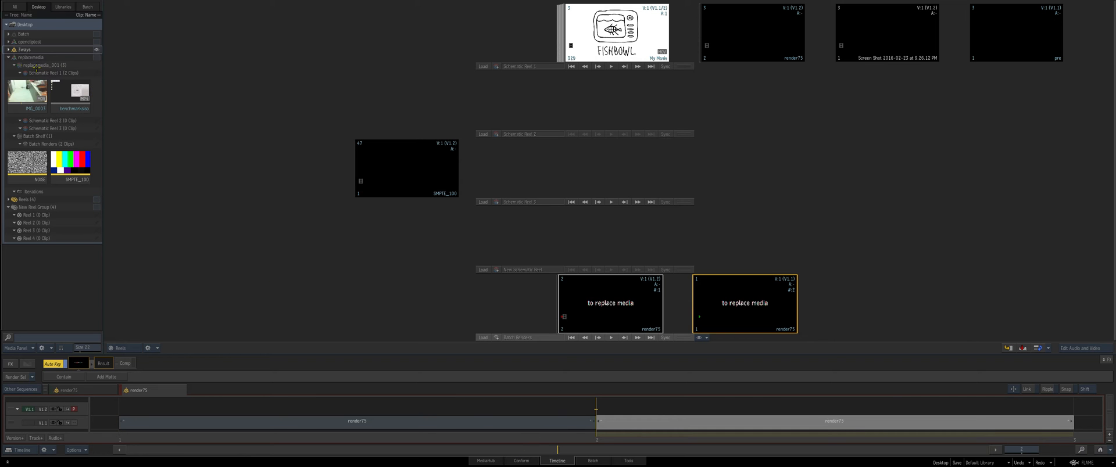
Switch from the desktop reels to the Batch schematic with the IMG_0003 node tree.
left_click(591, 460)
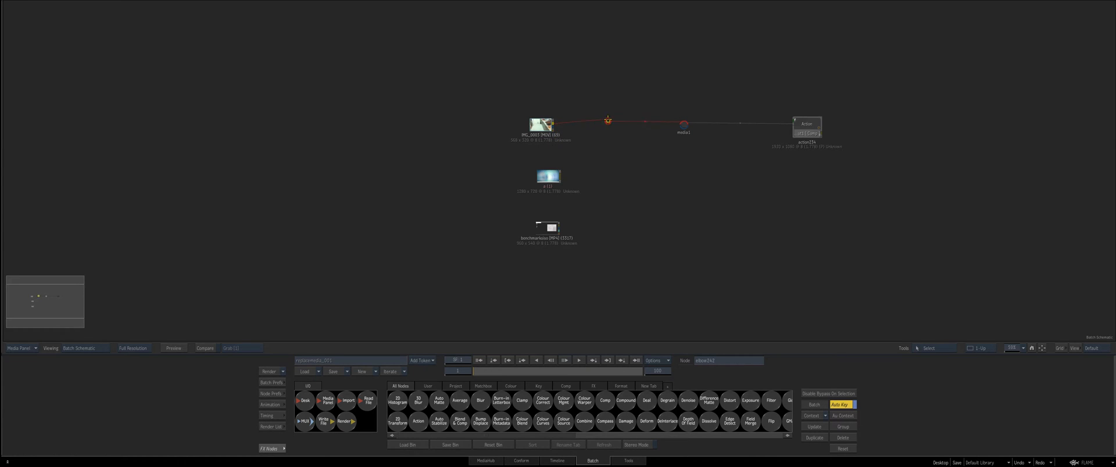
Show the Media Panel beside the schematic and drag the IMG_0003 clip toward the source nodes.
left_click(547, 125)
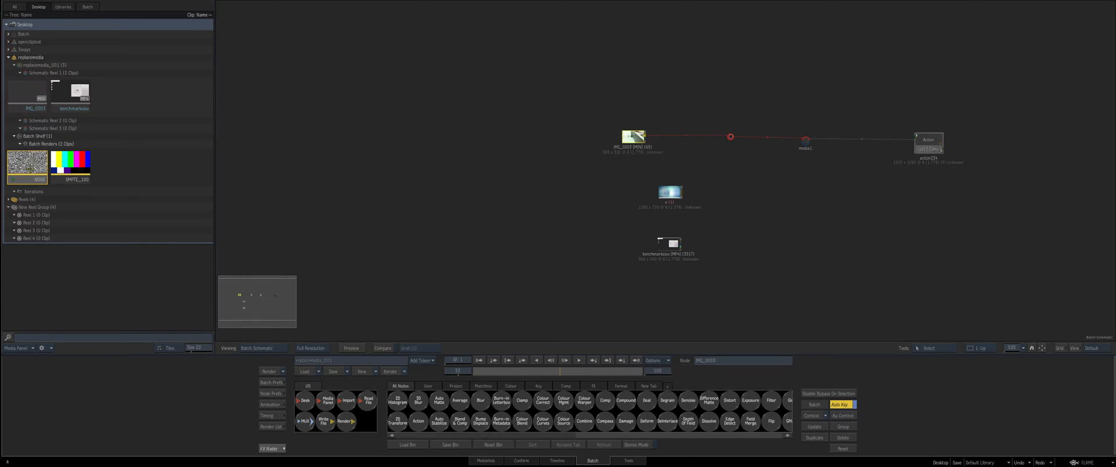
left_click_drag(27, 164, 636, 90)
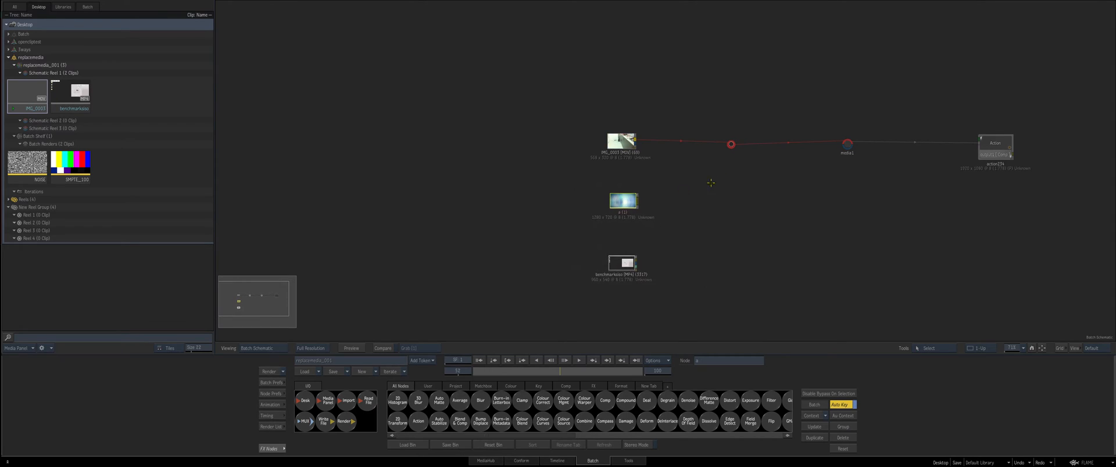
Select the IMG_0003 clip node to display its Basic clip settings in the node panel.
left_click(621, 141)
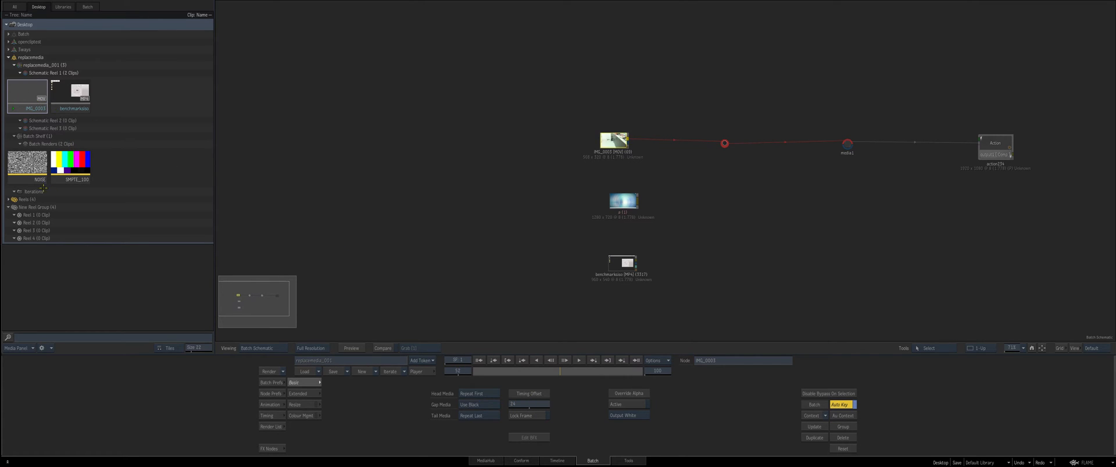
left_click(27, 163)
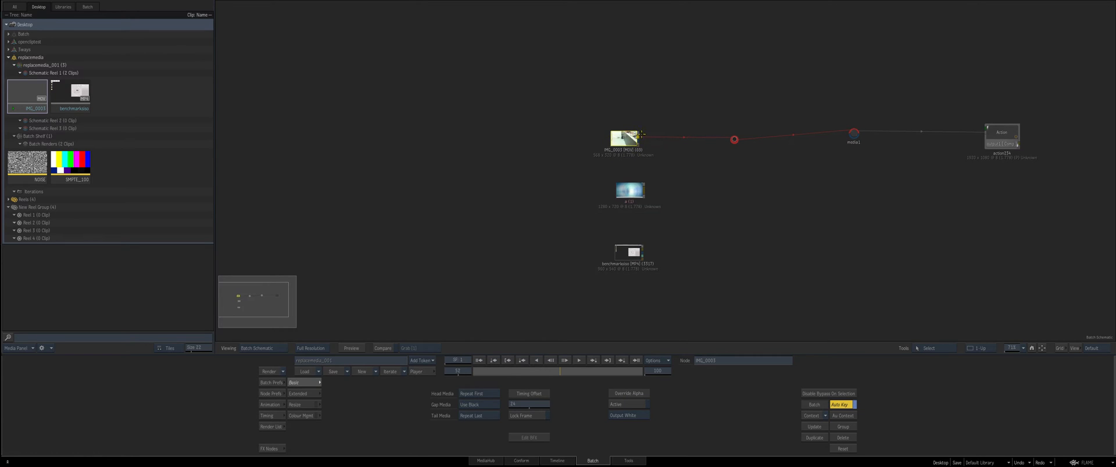
Open IMG_0003 as a sequence, paste the NOISE clip in despite the frame-rate warning, and return to Batch.
right_click(628, 138)
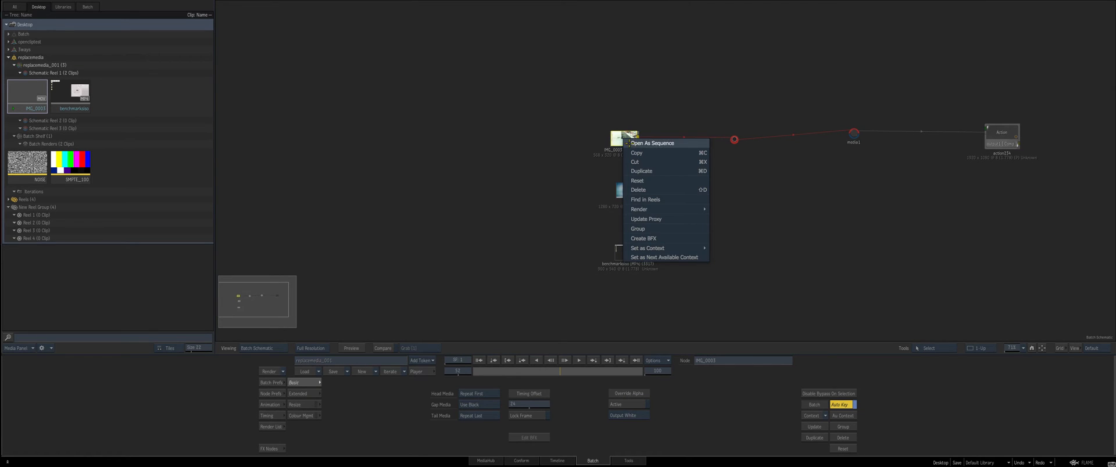
left_click(651, 143)
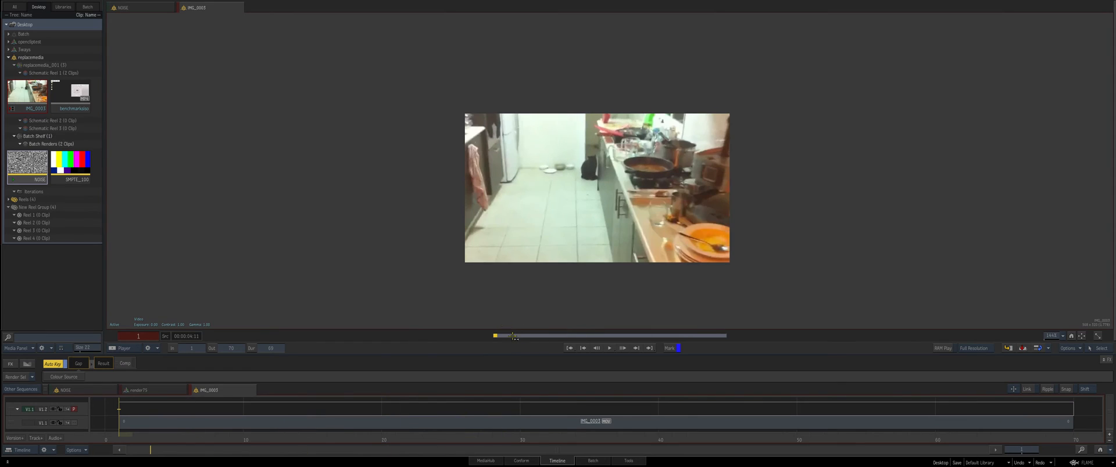
left_click(591, 461)
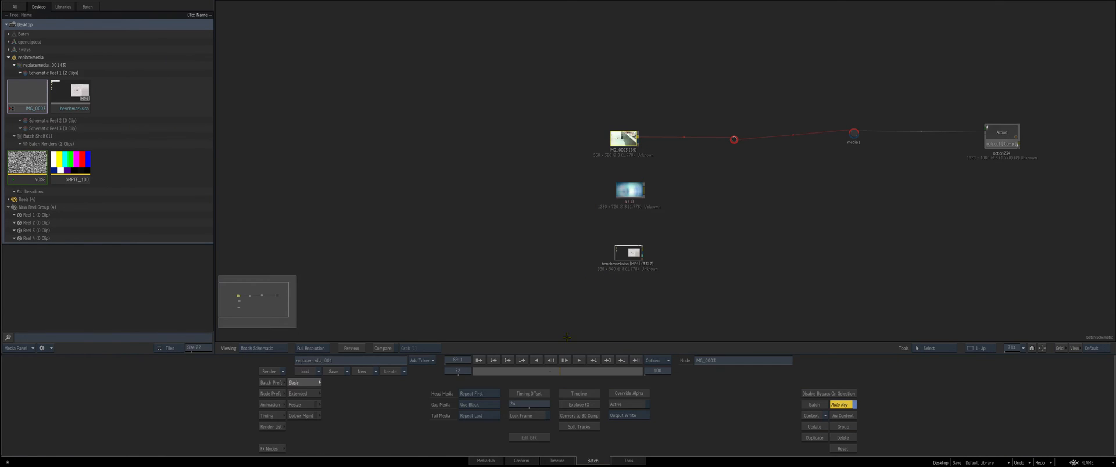
left_click(557, 460)
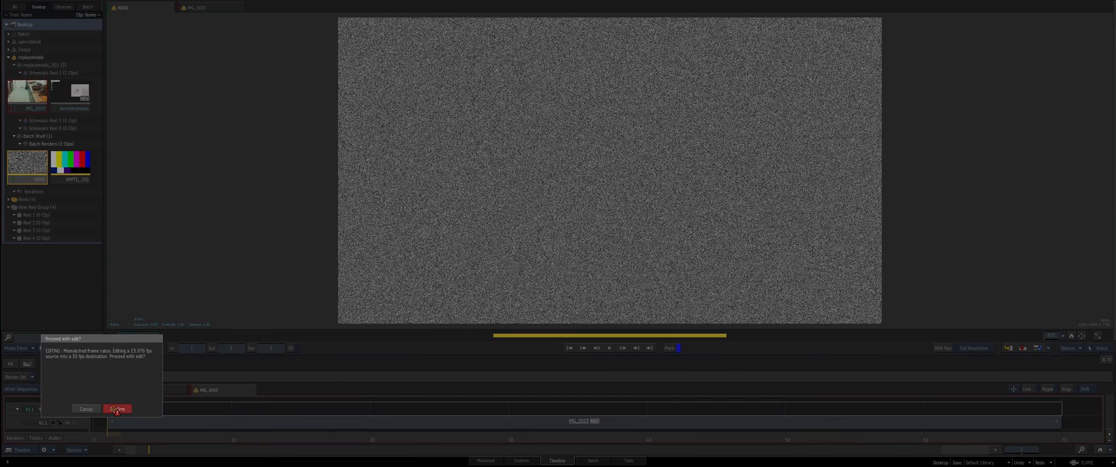
left_click(116, 409)
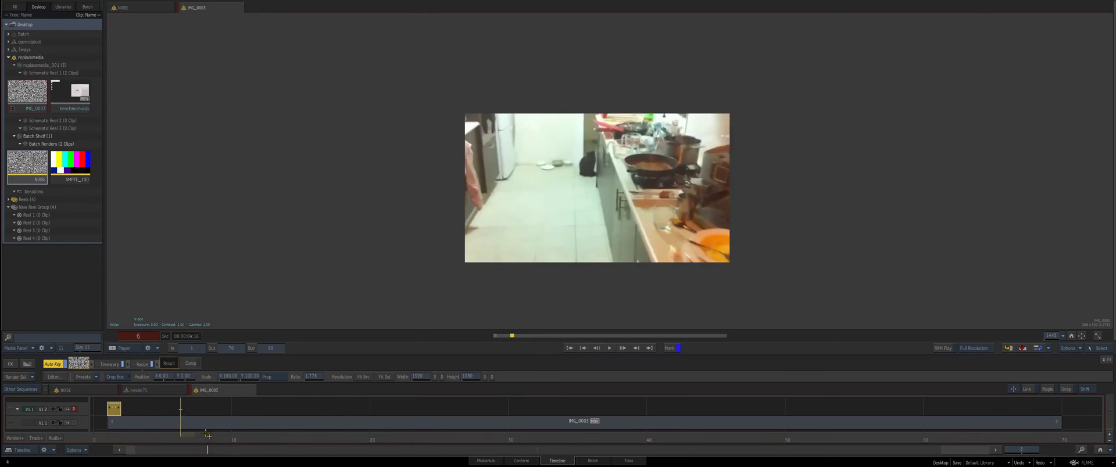
left_click(592, 460)
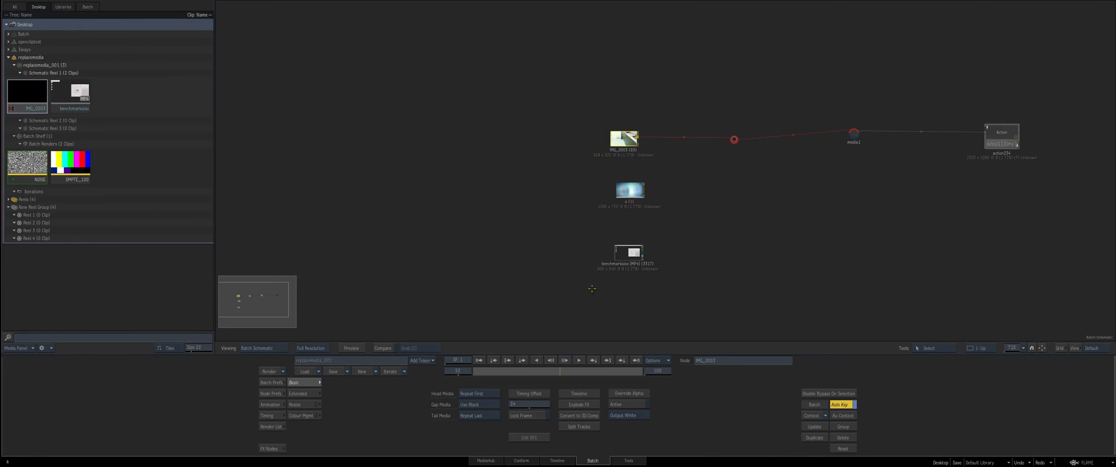
Hide the Media Panel and select the middle read-file node to show its Import Settings and Clip Info.
left_click(556, 460)
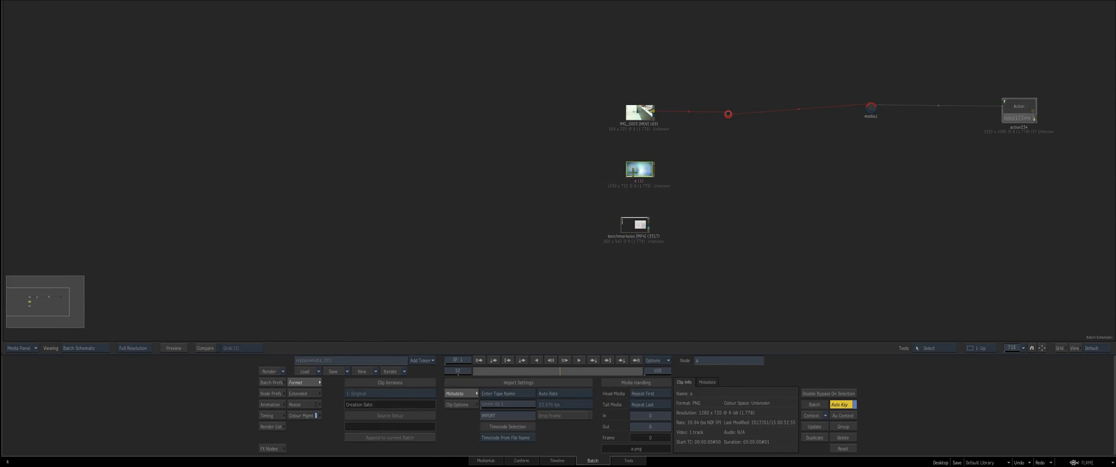
left_click(635, 221)
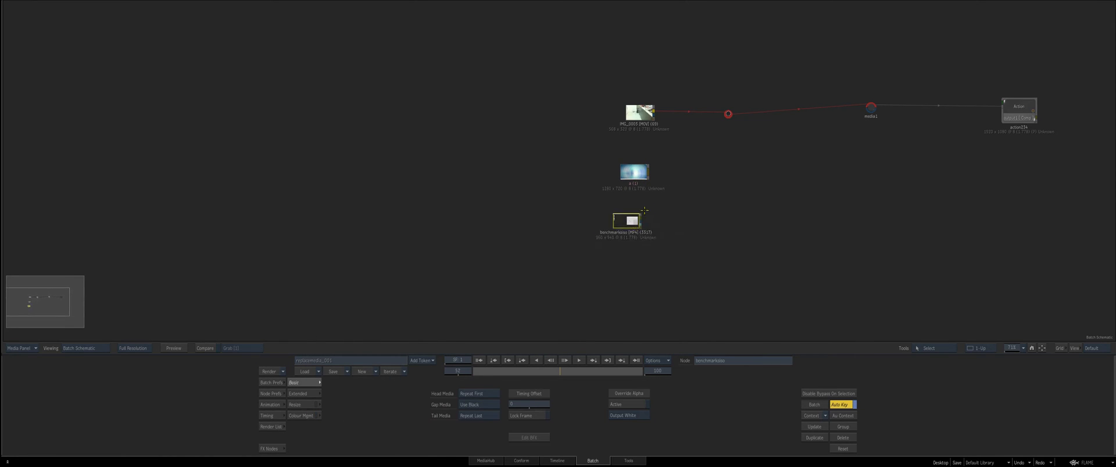
left_click(269, 448)
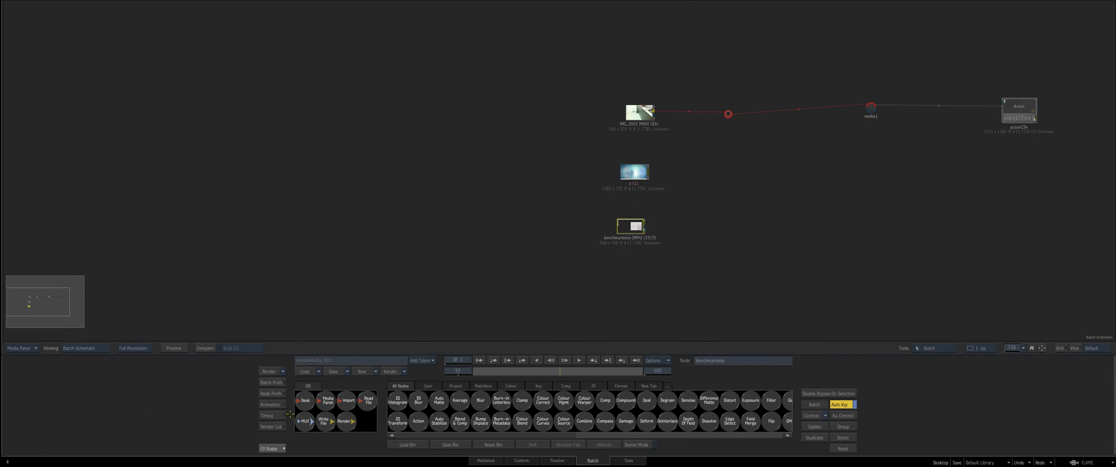
left_click(640, 113)
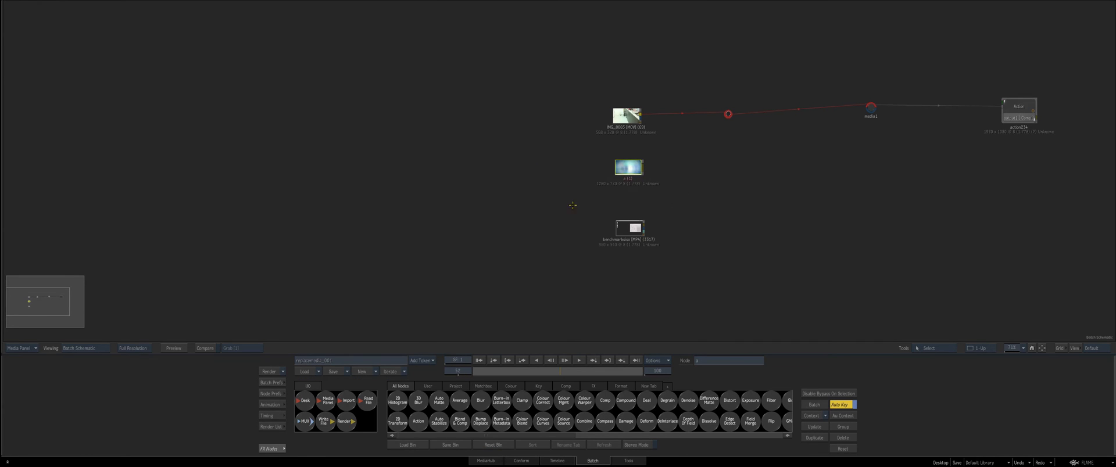
mouse_move(624, 179)
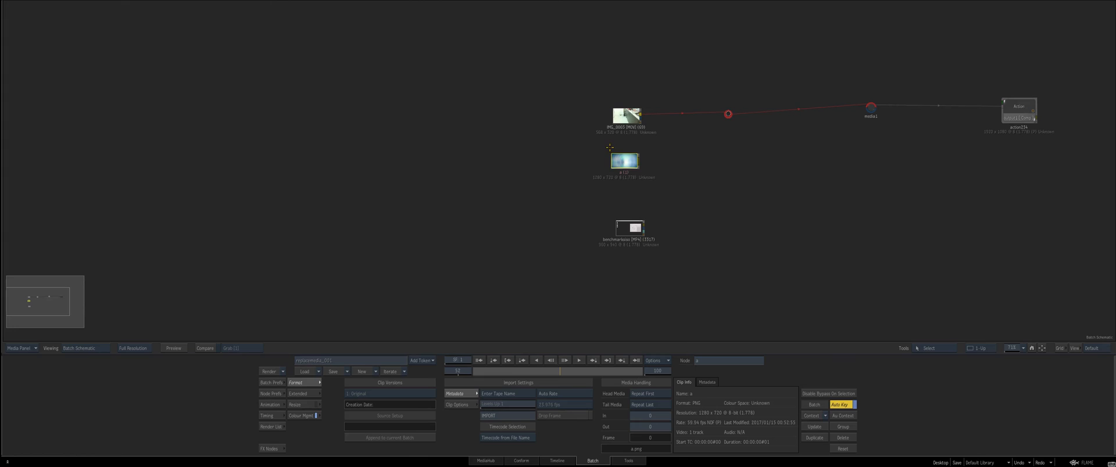
left_click(625, 161)
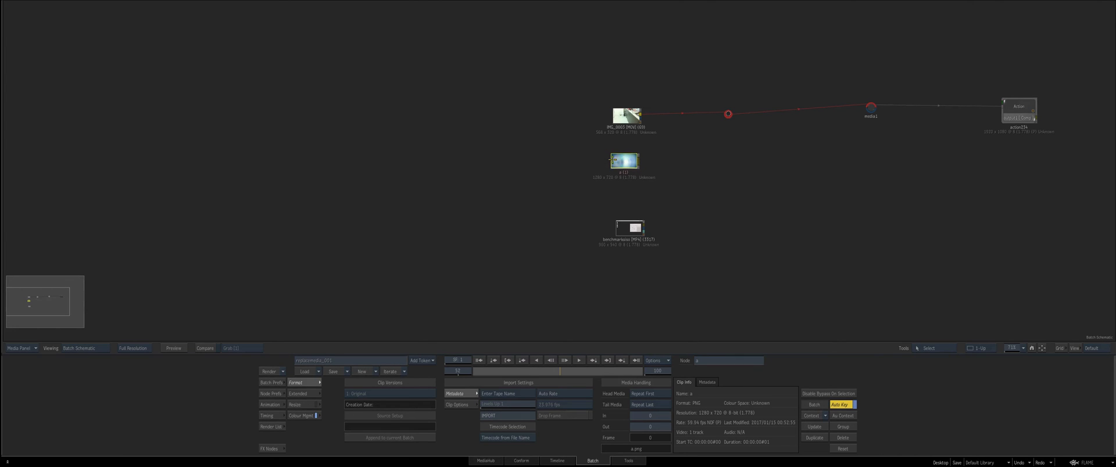
left_click(304, 370)
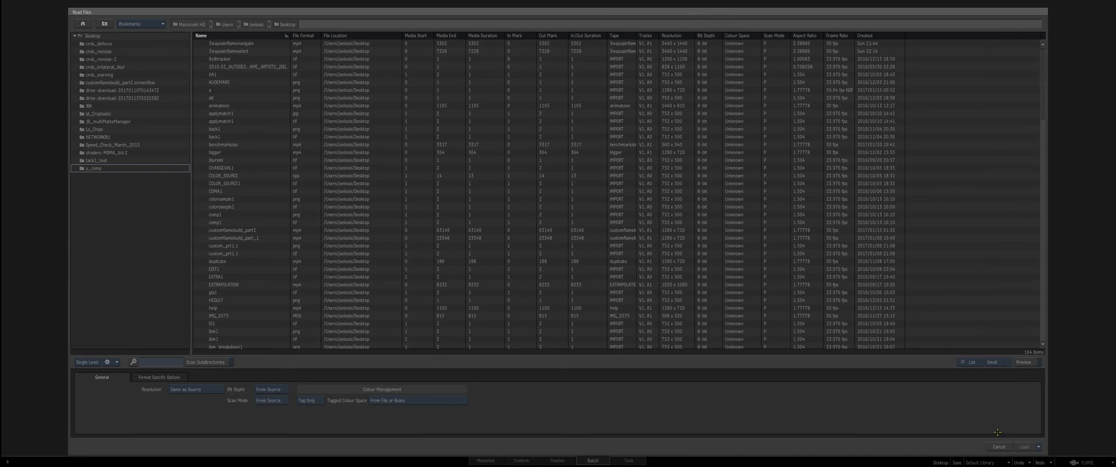
mouse_move(1040, 448)
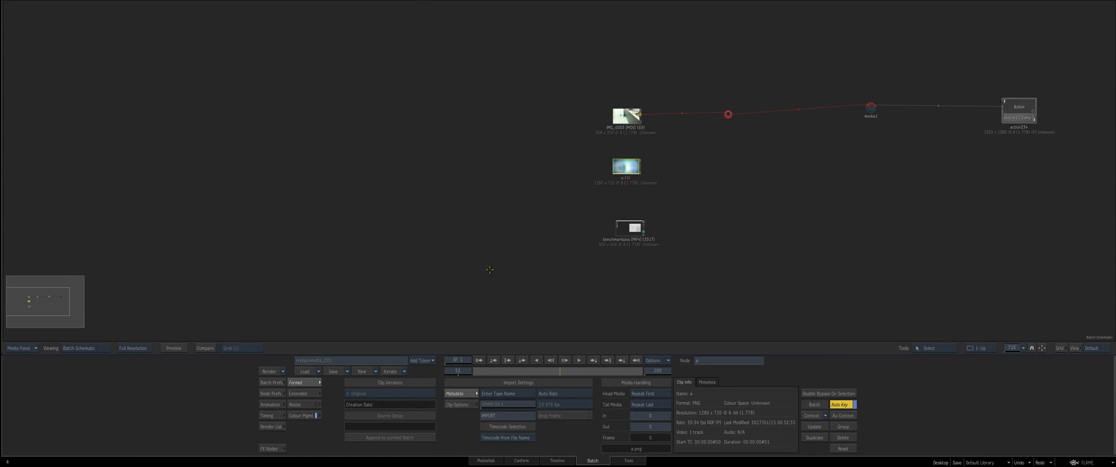
left_click(307, 371)
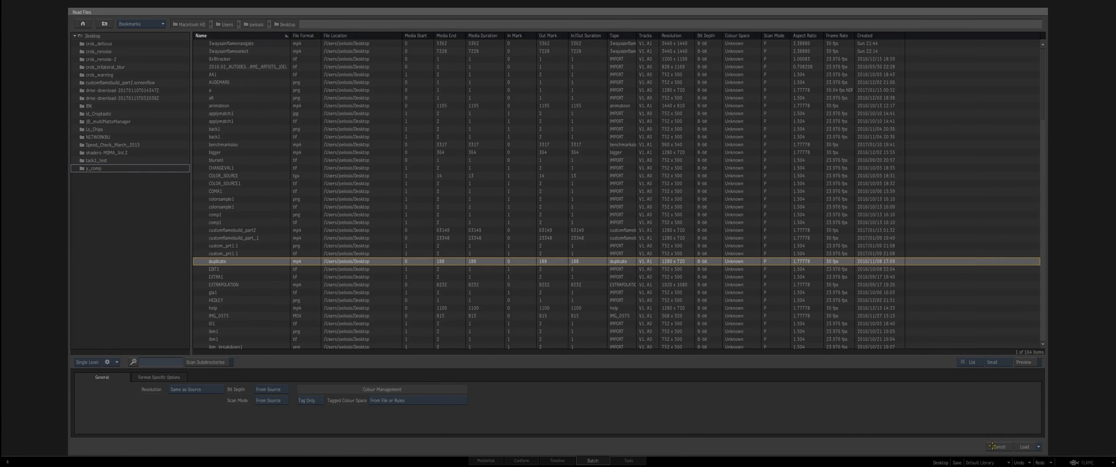
left_click(1024, 447)
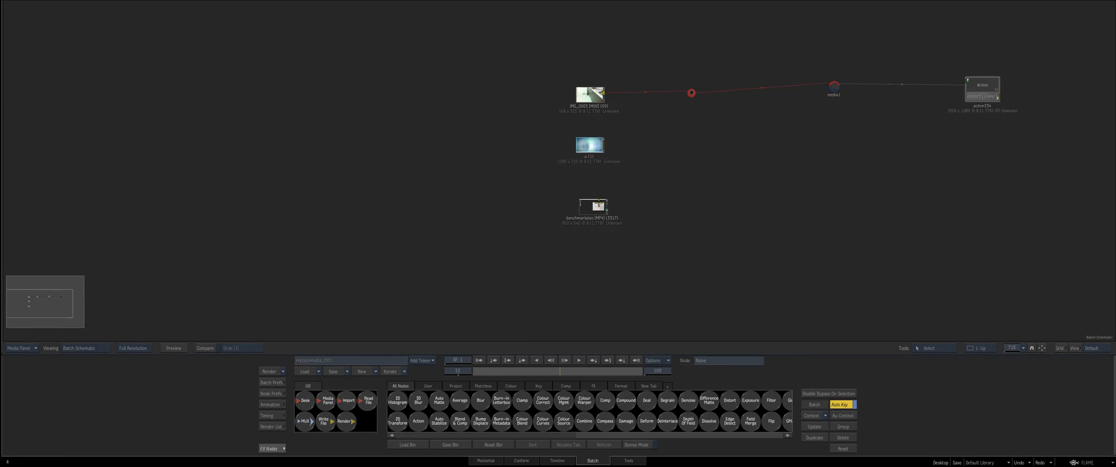
left_click(595, 197)
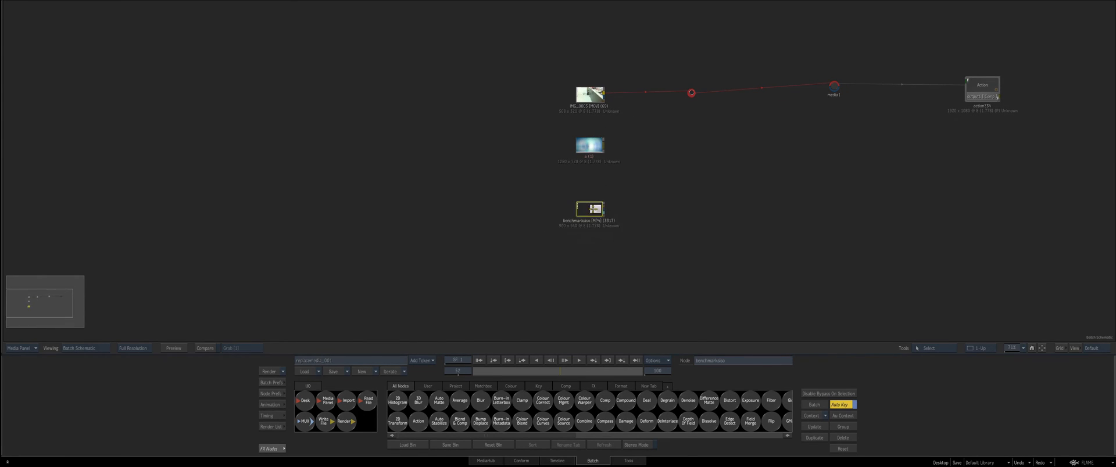
left_click_drag(589, 209, 635, 241)
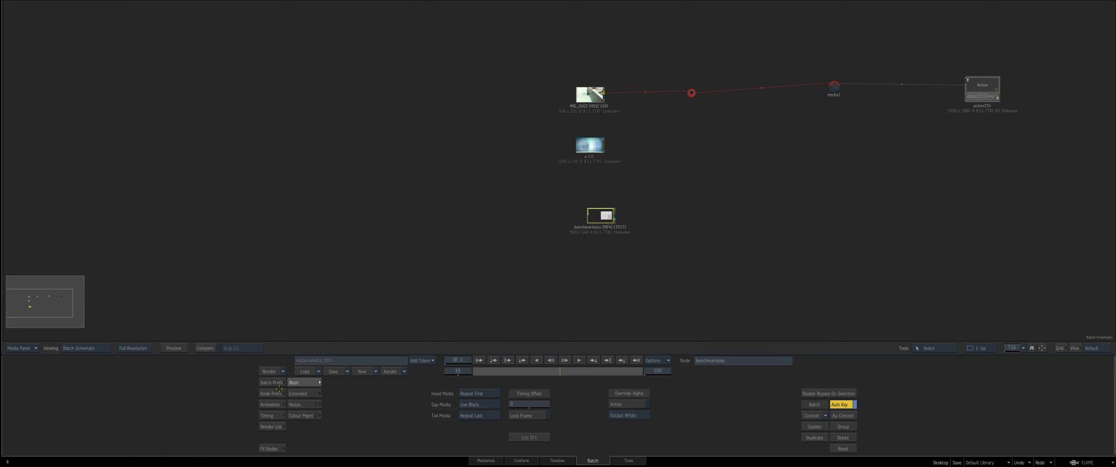
left_click_drag(600, 215, 580, 207)
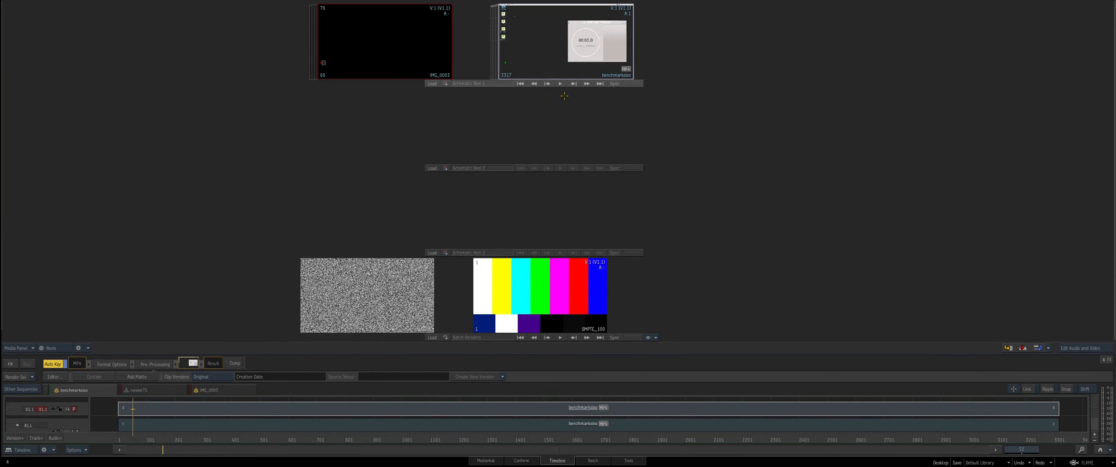
left_click(592, 460)
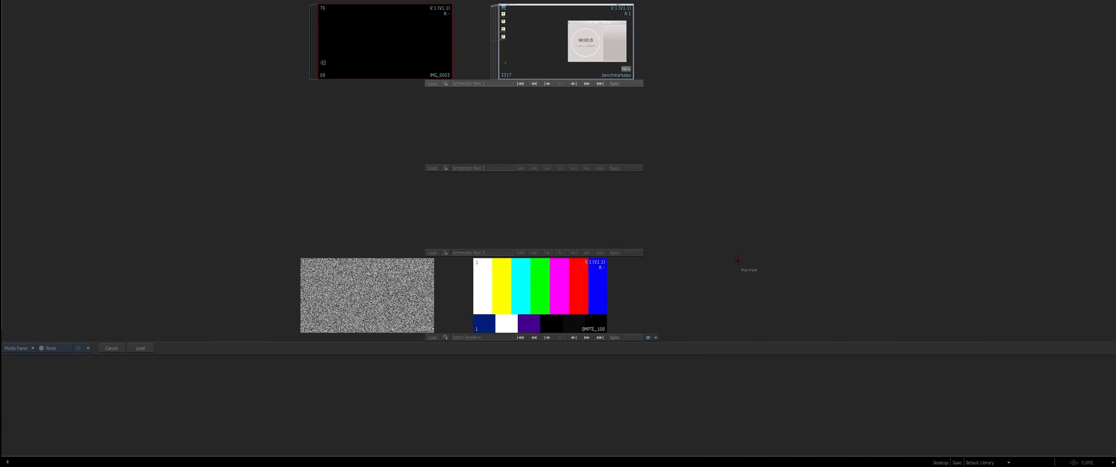
mouse_move(320, 243)
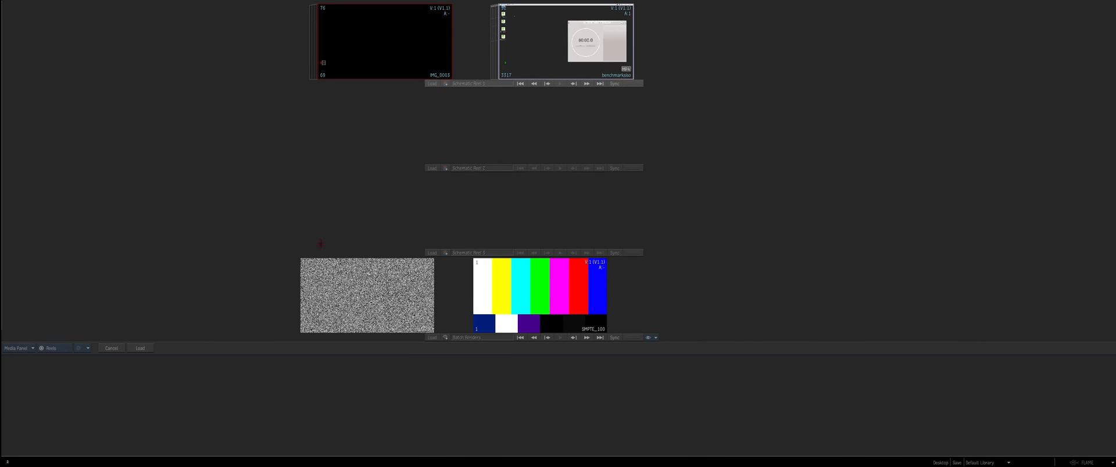
mouse_move(542, 193)
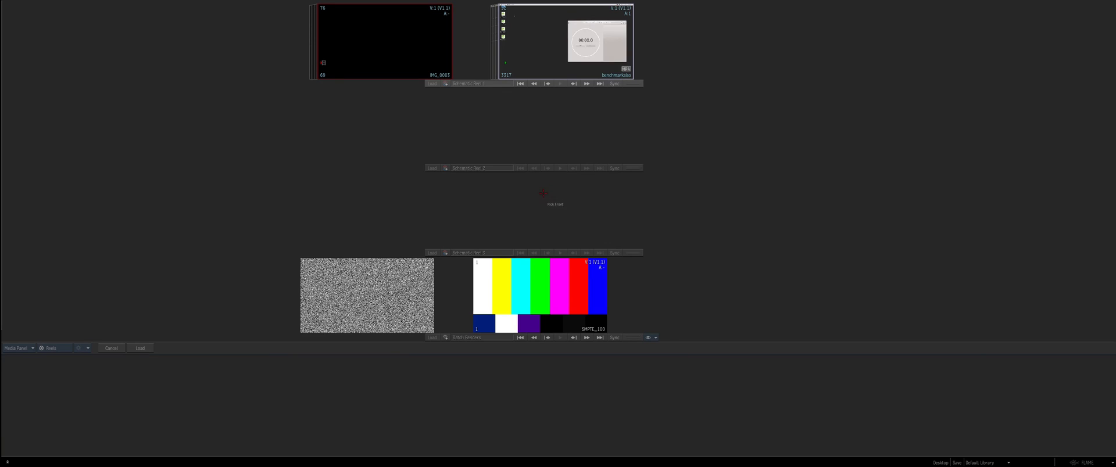
mouse_move(564, 191)
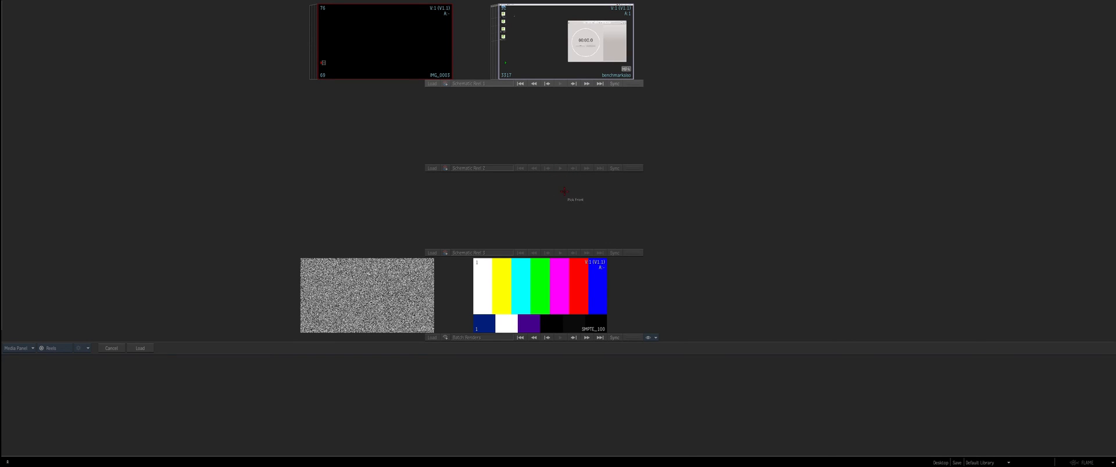
mouse_move(334, 281)
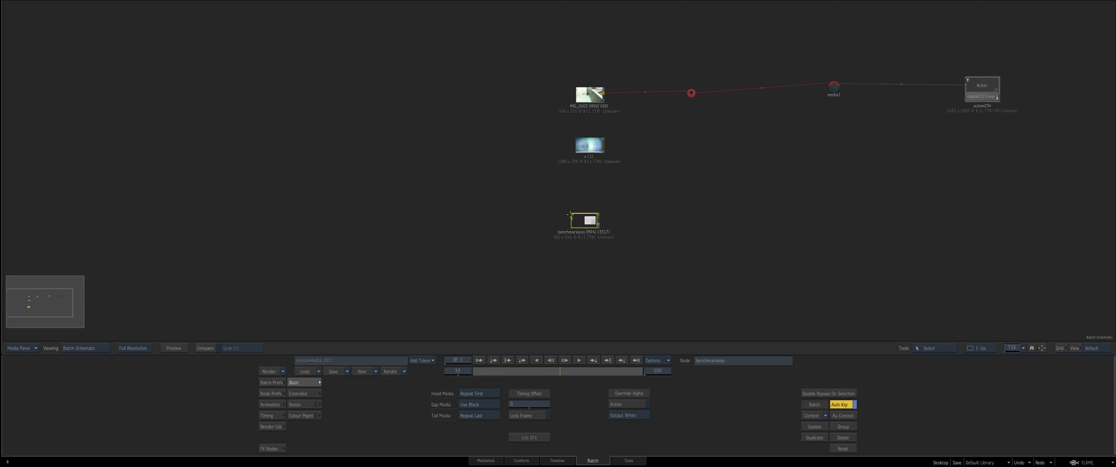
Nudge the bottom clip node aside and briefly view the stopwatch clip in the player.
left_click_drag(583, 221, 591, 211)
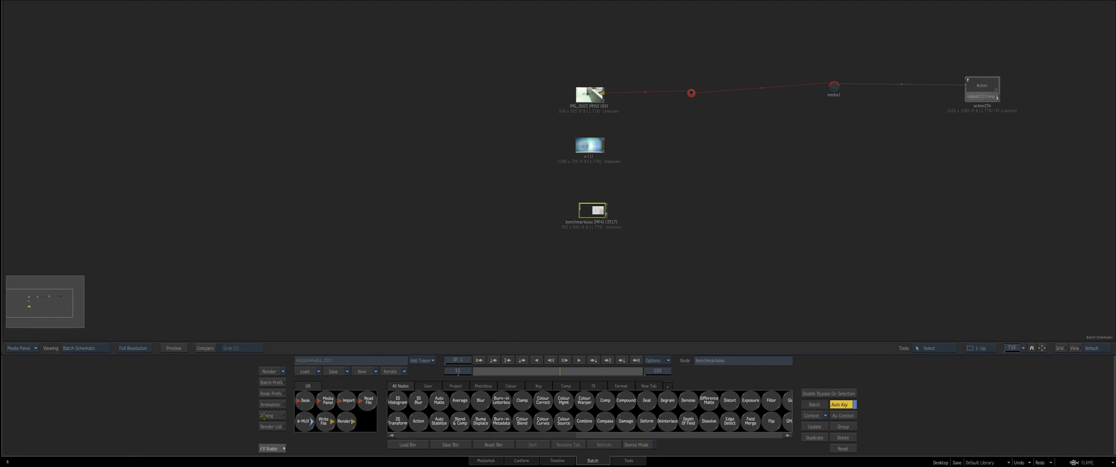
left_click_drag(593, 210, 576, 206)
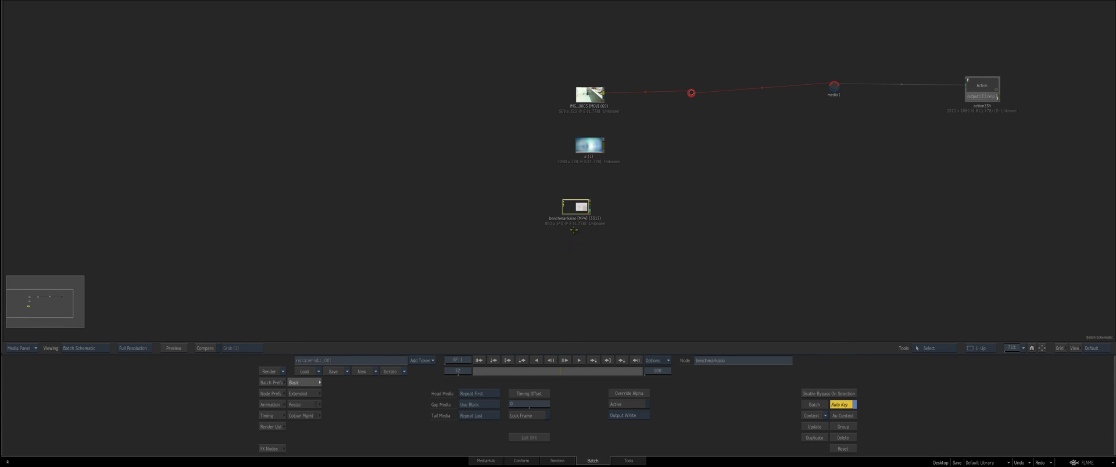
left_click(557, 461)
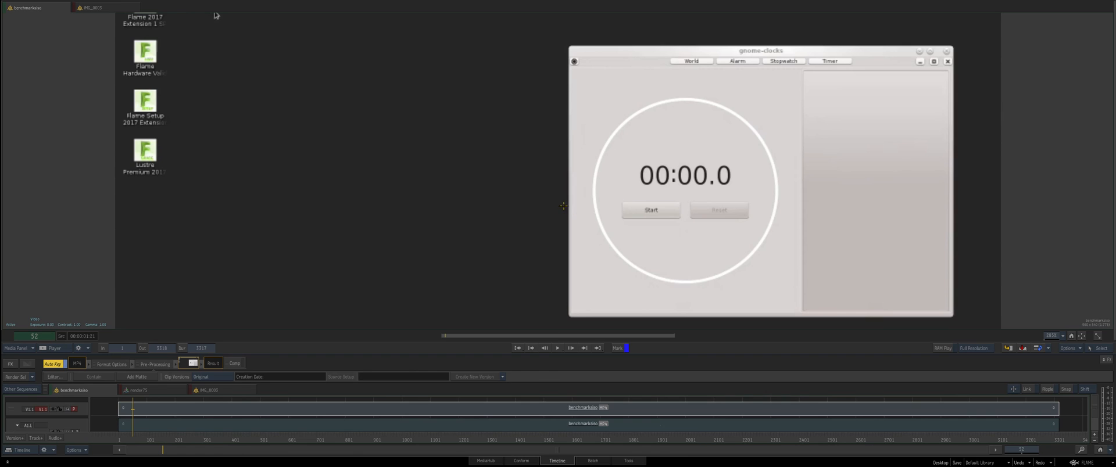
left_click(591, 460)
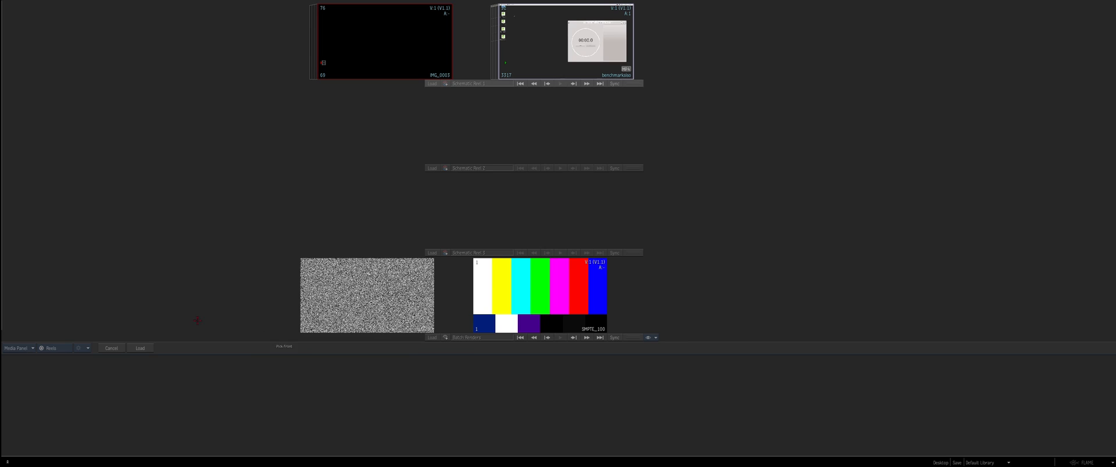
mouse_move(79, 172)
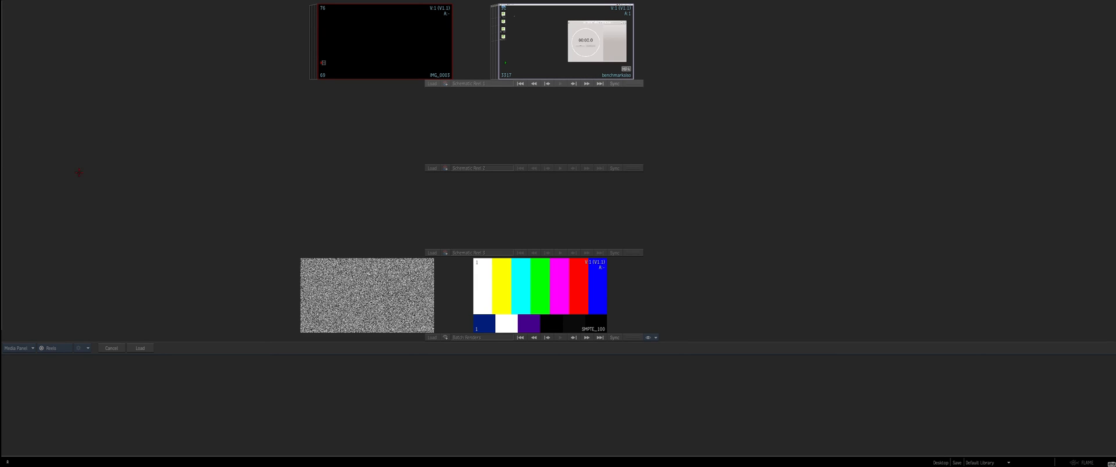
Choose Show from the Media Panel options to display the desktop reels and clips.
left_click(20, 348)
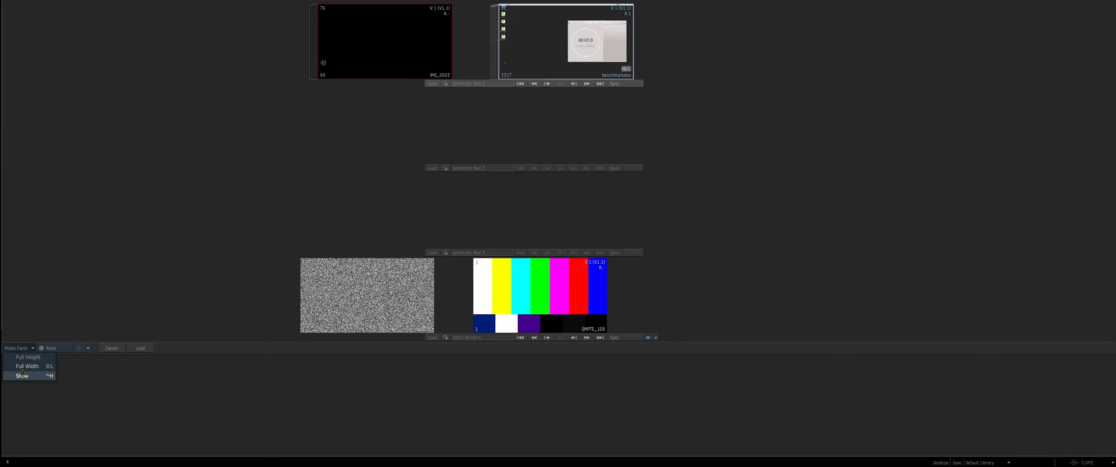
left_click(21, 376)
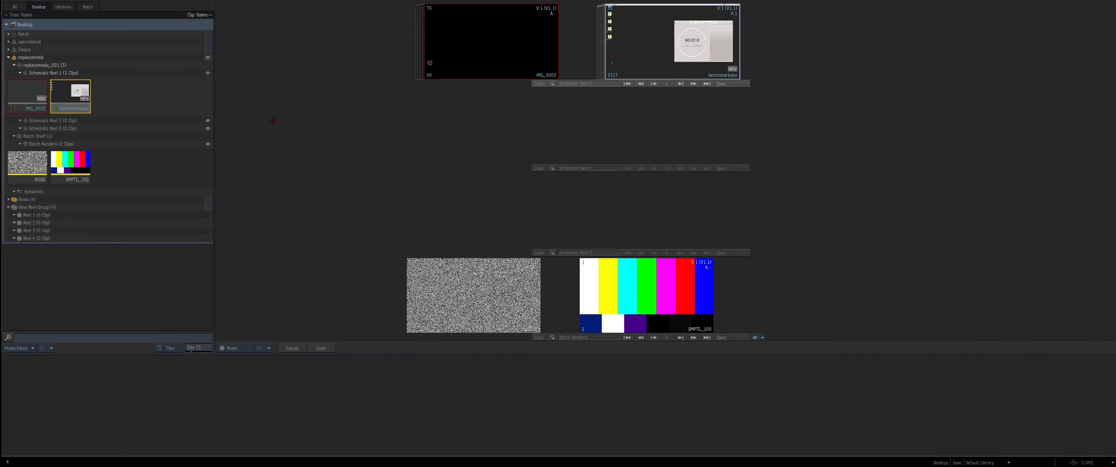
left_click(591, 460)
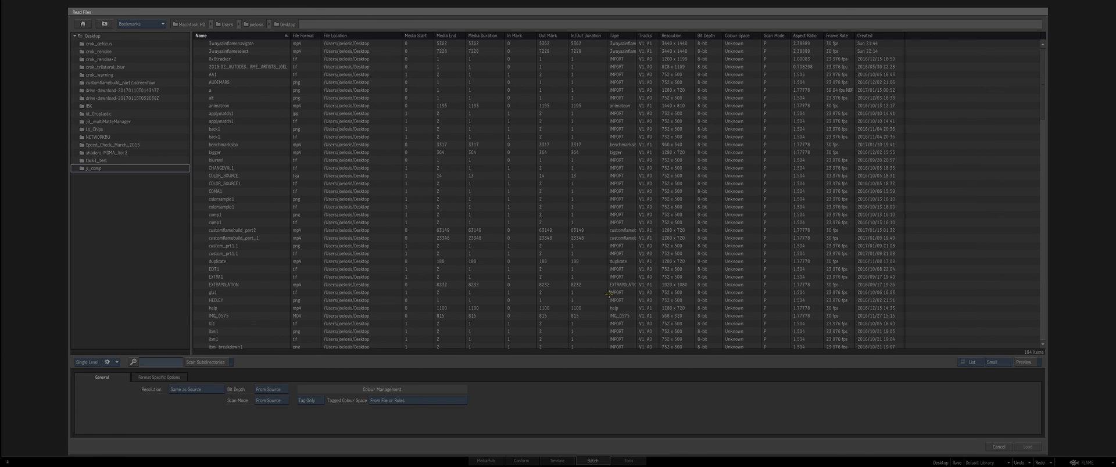
mouse_move(934, 395)
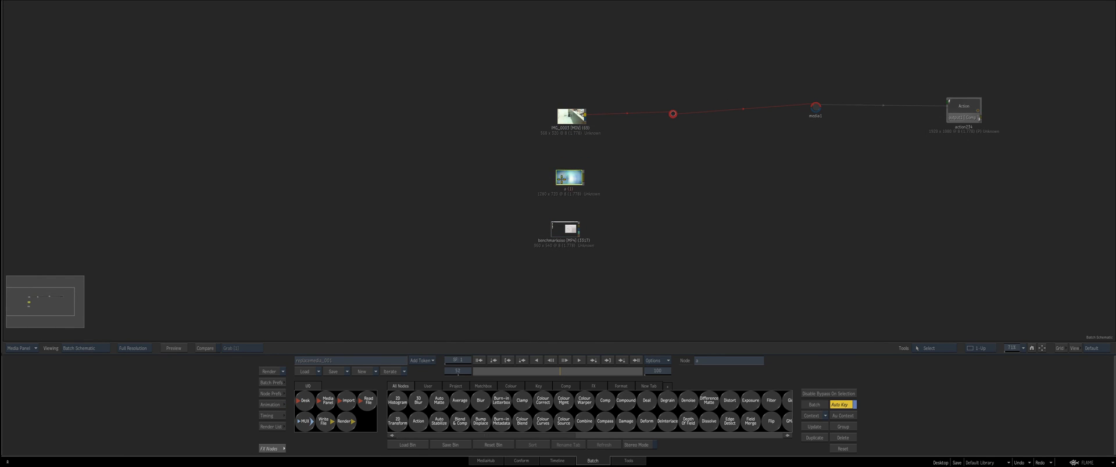
Leave the import file browser and return to the Batch schematic with its three source clips.
left_click(570, 115)
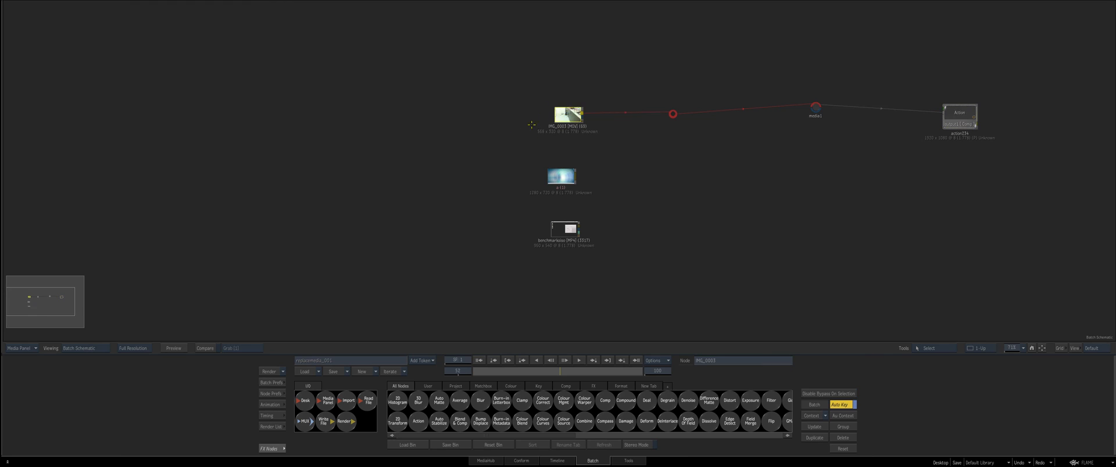
Show the Media Panel listing the desktop reels beside the Batch schematic.
left_click(562, 176)
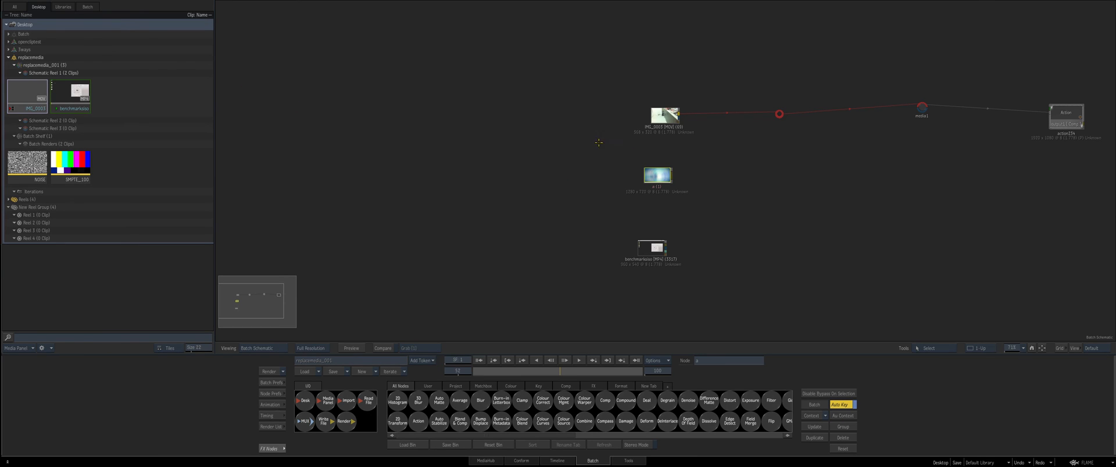
mouse_move(576, 145)
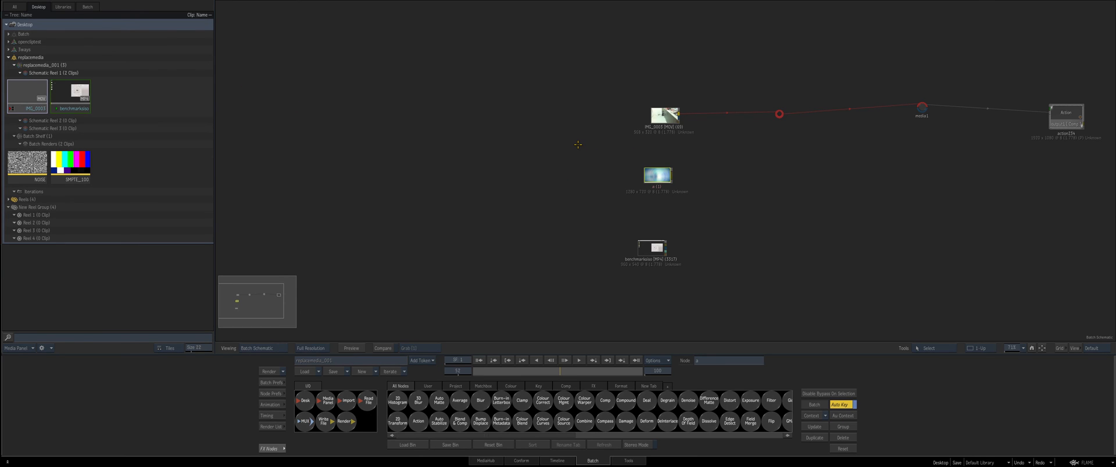